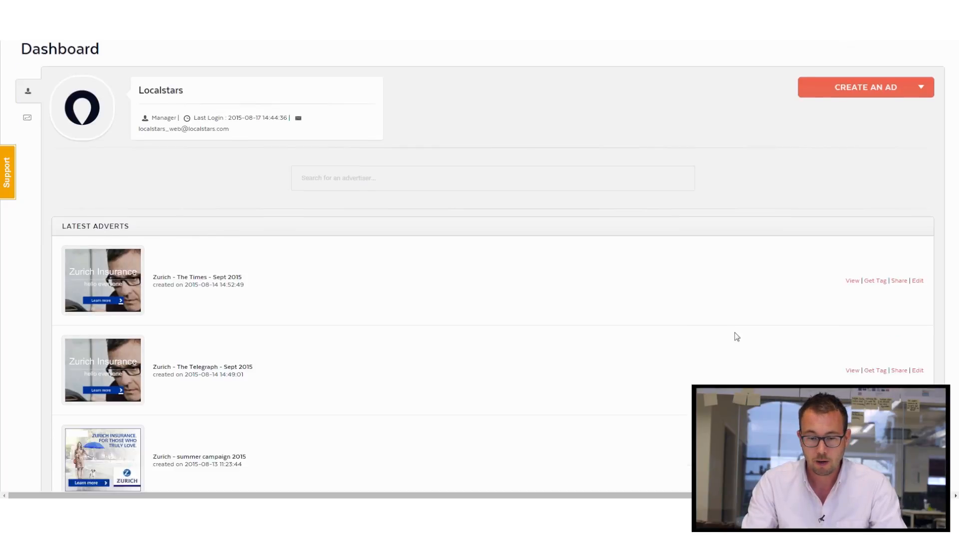
# Step: Open the Zurich North America advertiser from the Advertisers list
pyautogui.scroll(-3)
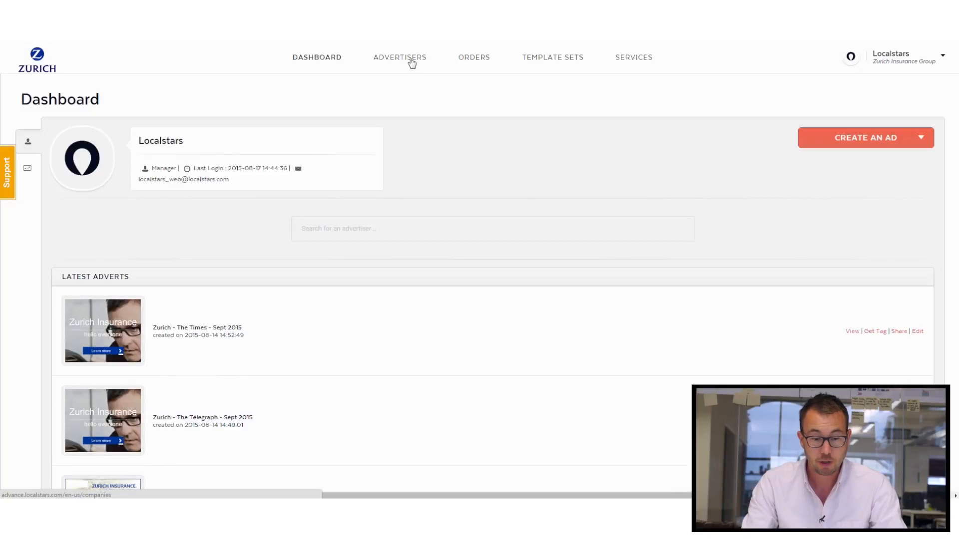
pyautogui.click(399, 57)
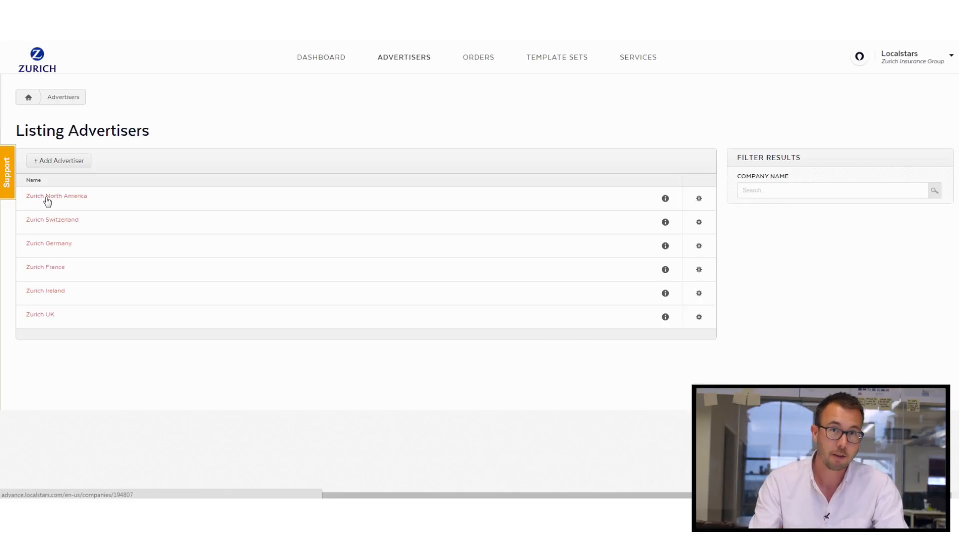
pyautogui.click(57, 195)
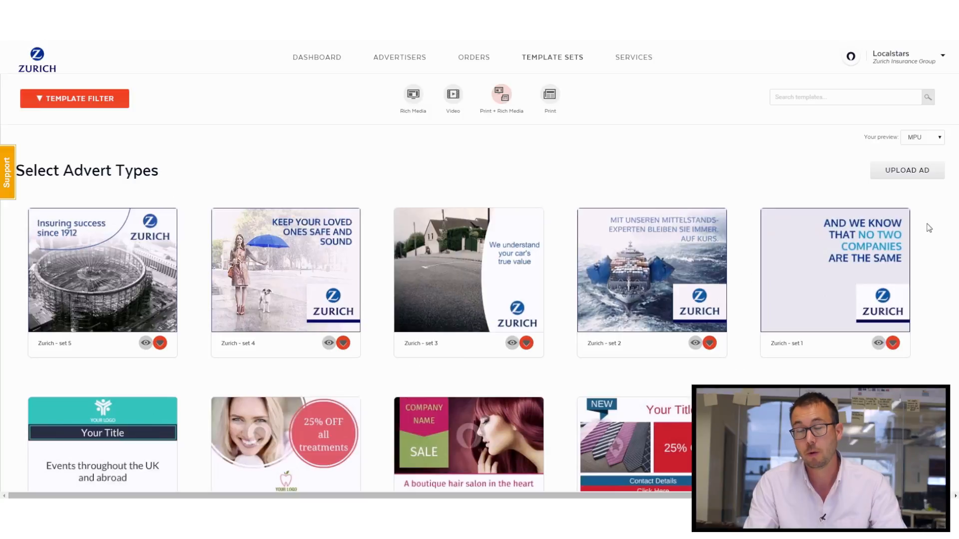
# Step: Scroll through the template thumbnails on the Select Advert Types page
pyautogui.scroll(-3)
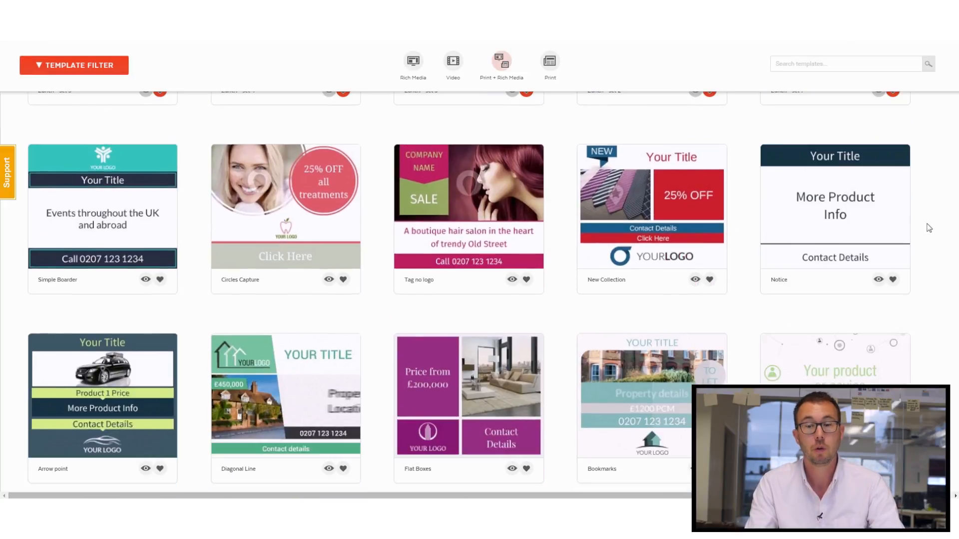
pyautogui.scroll(-3)
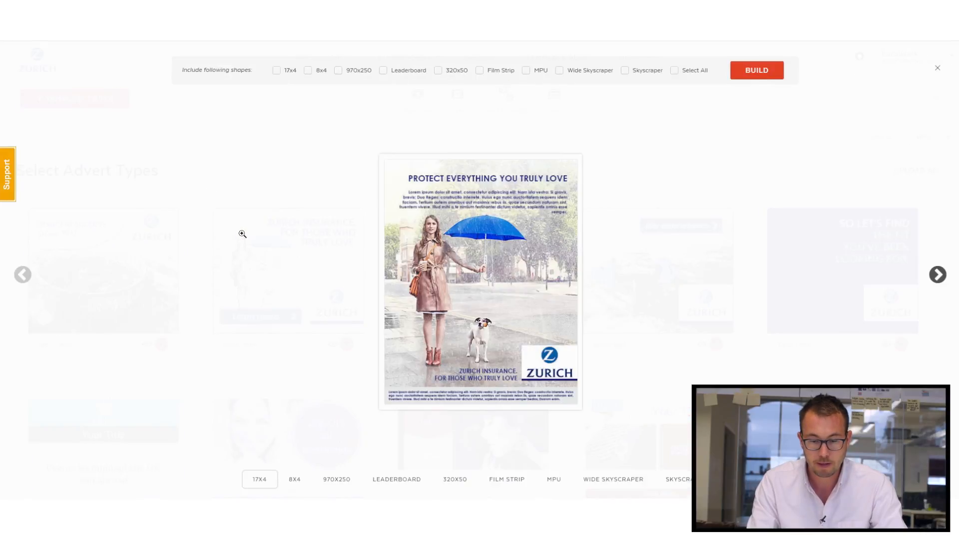
pyautogui.moveTo(323, 496)
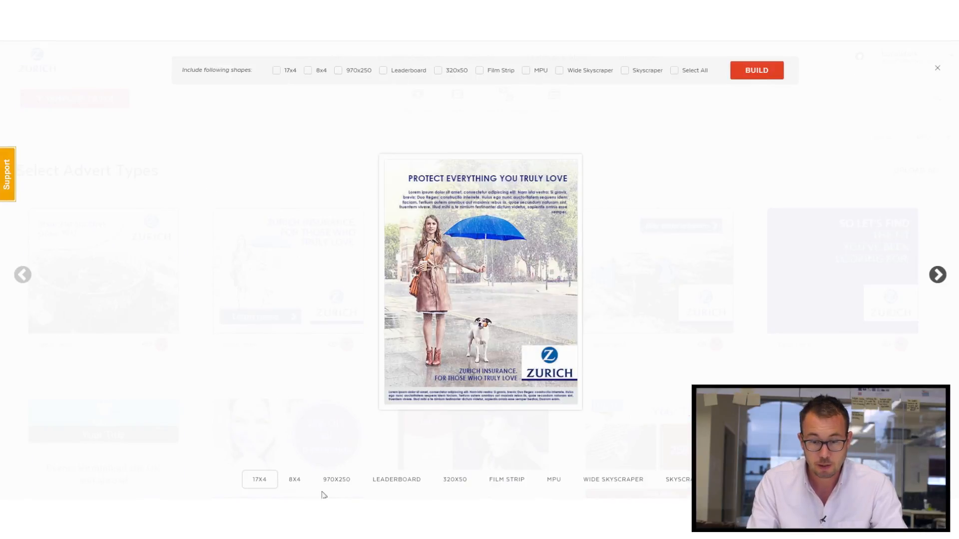
# Step: Preview the Zurich set 4 template in another ad shape
pyautogui.click(335, 479)
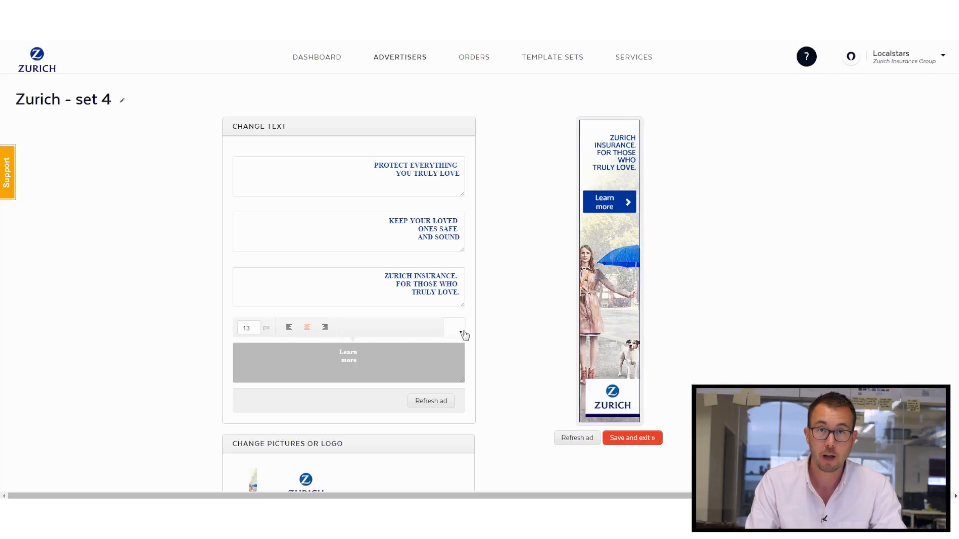
pyautogui.moveTo(523, 370)
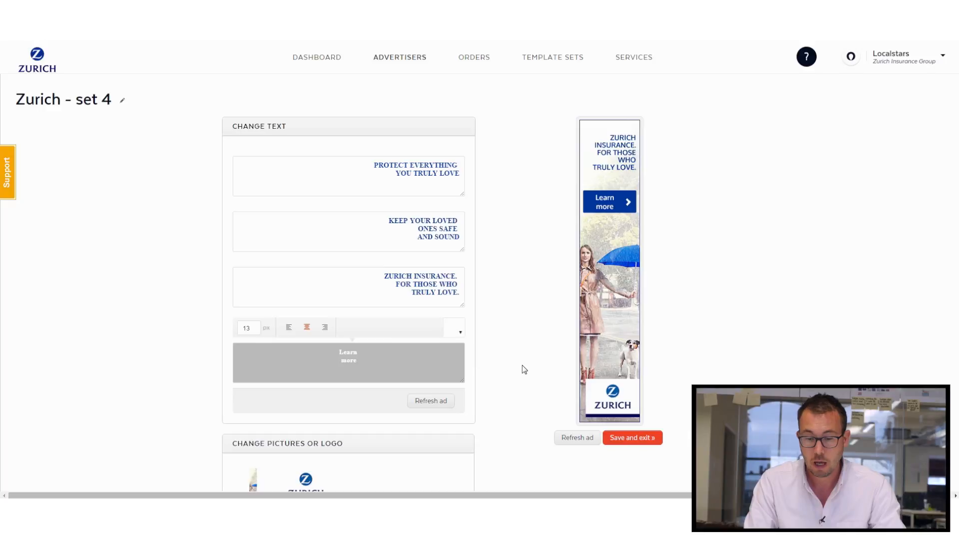
# Step: Scroll through the Change Text, Pictures and Colour panels of the set 4 editor
pyautogui.scroll(-3)
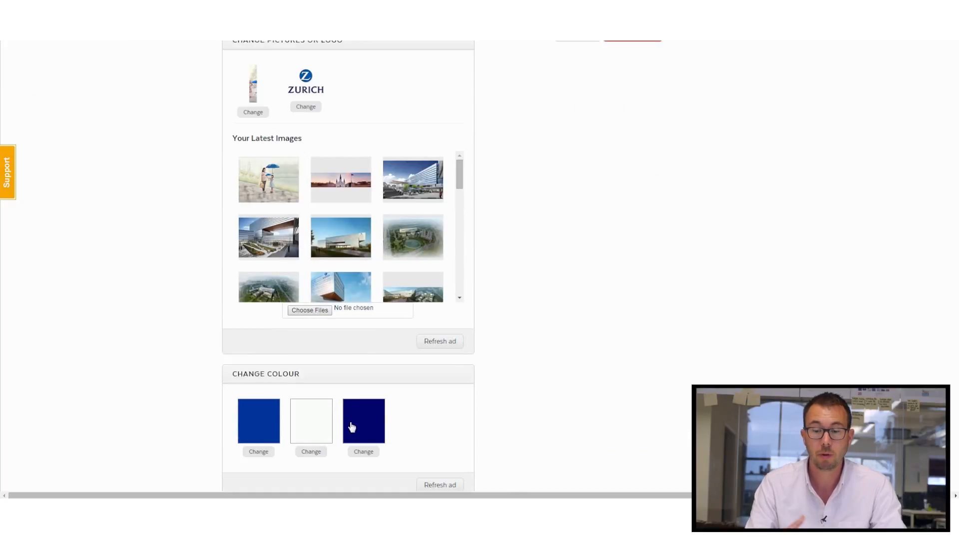
pyautogui.moveTo(503, 417)
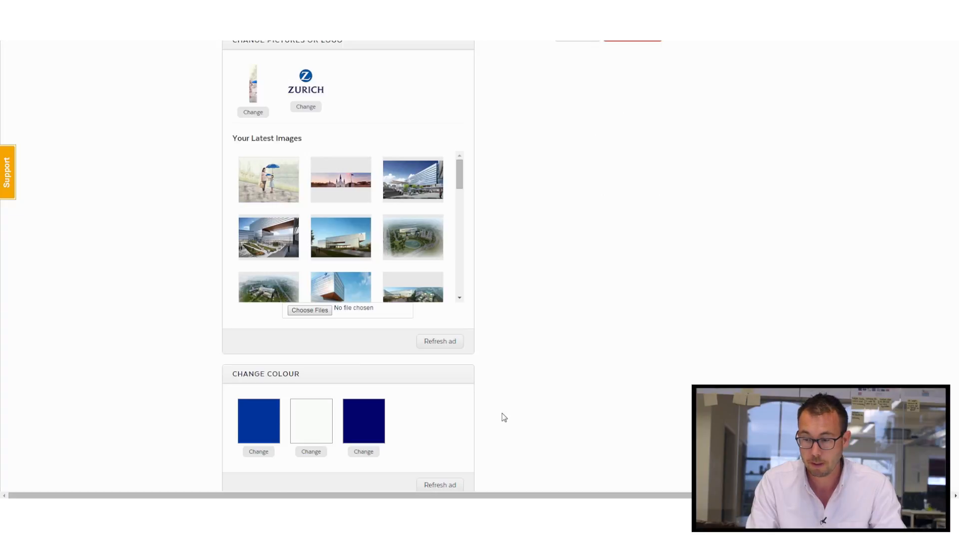
pyautogui.scroll(3)
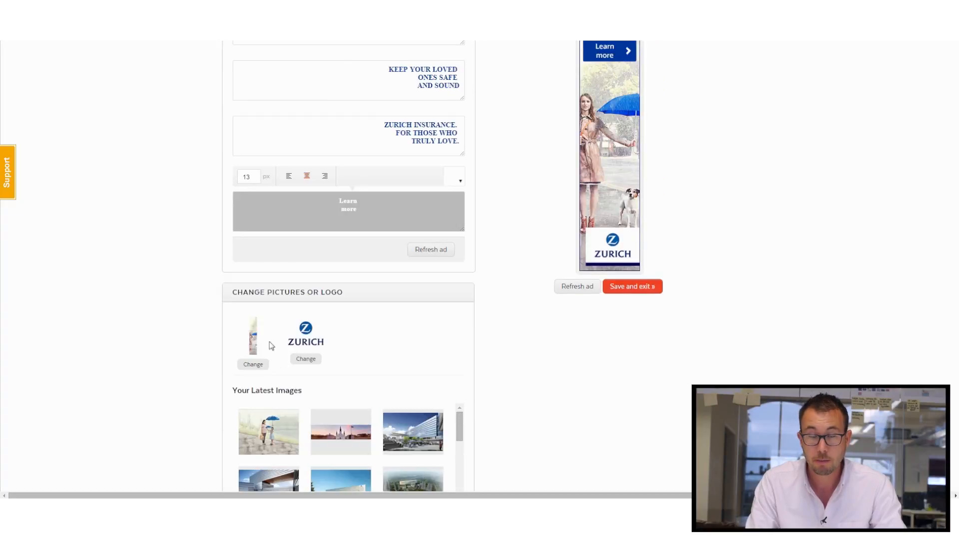
pyautogui.moveTo(528, 334)
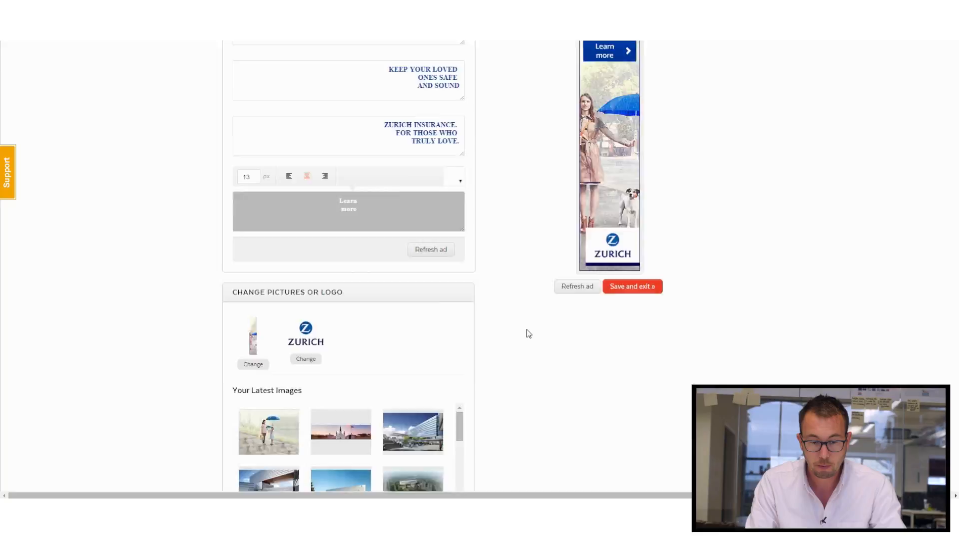
pyautogui.scroll(3)
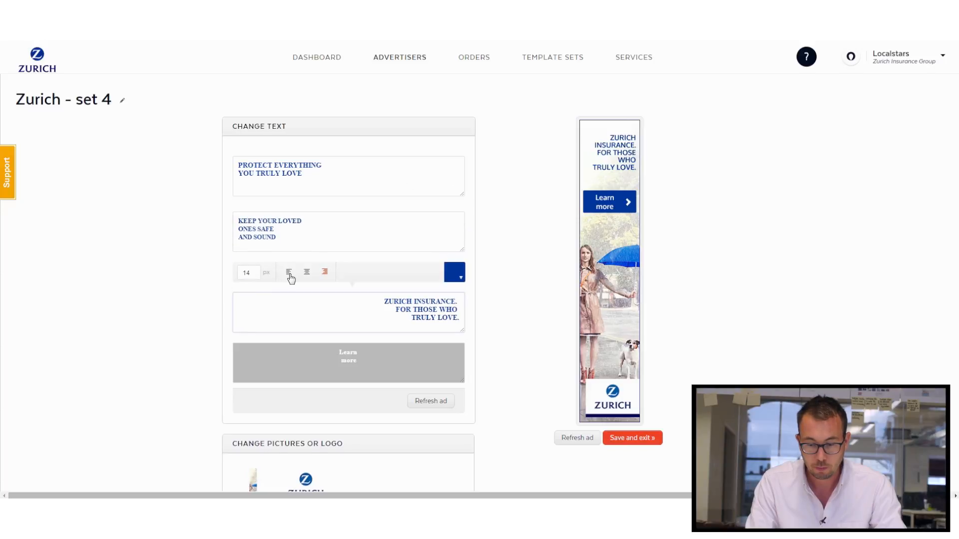
pyautogui.scroll(-3)
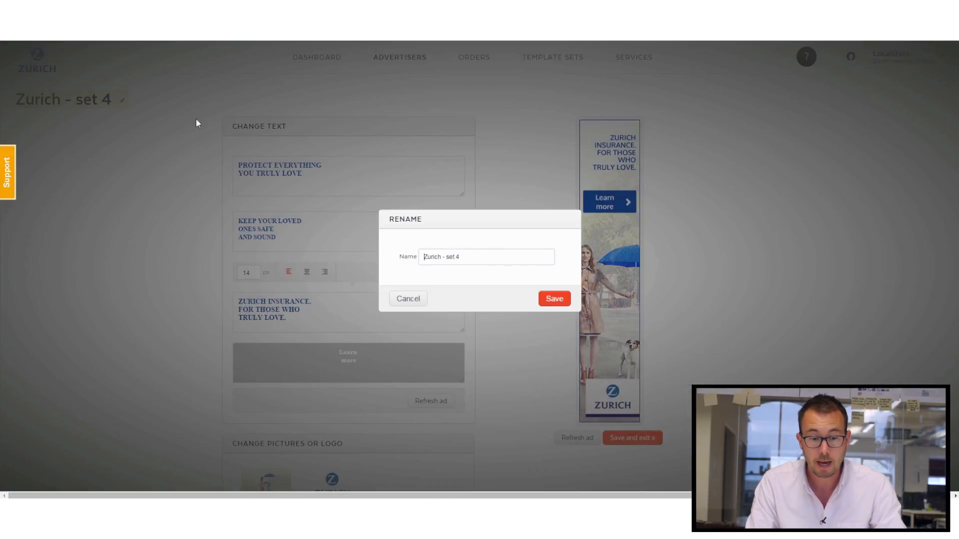
# Step: Replace the ad name with 'Summer campaign 2015' and save it
pyautogui.tripleClick(486, 256)
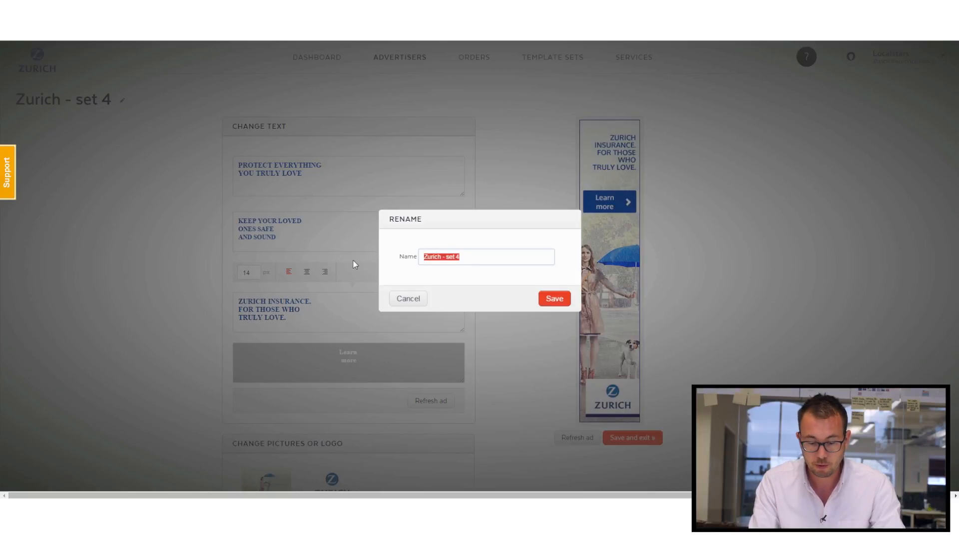
pyautogui.write('Summer cam')
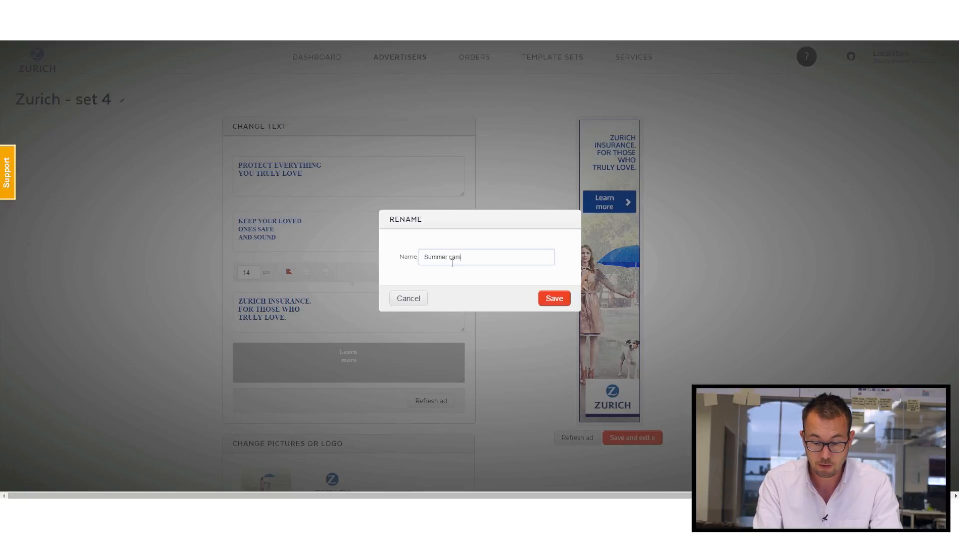
pyautogui.write('paign 201')
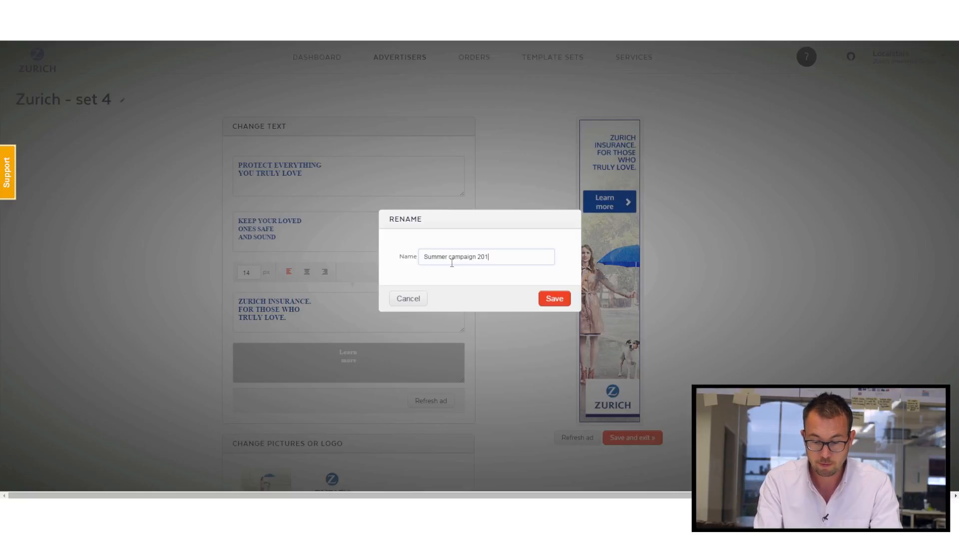
pyautogui.write('5')
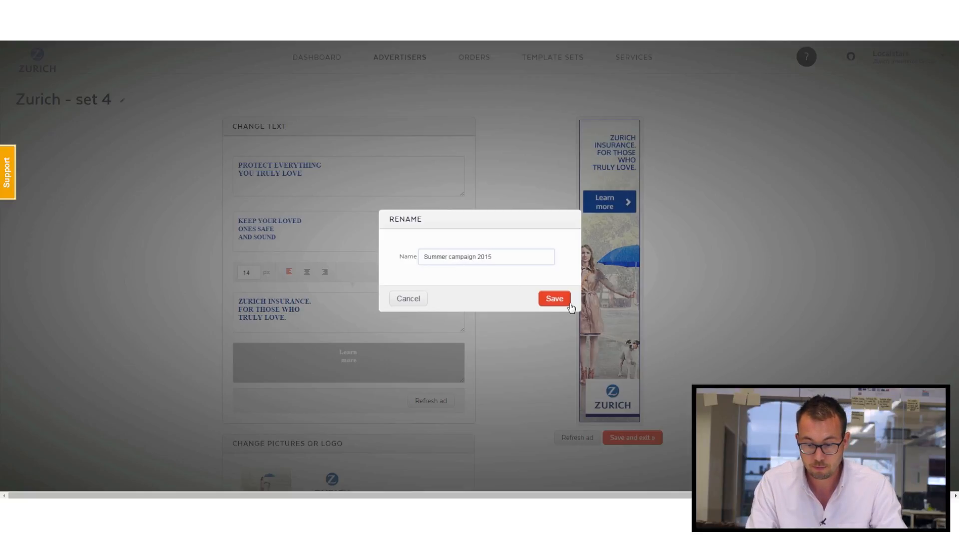
pyautogui.click(554, 299)
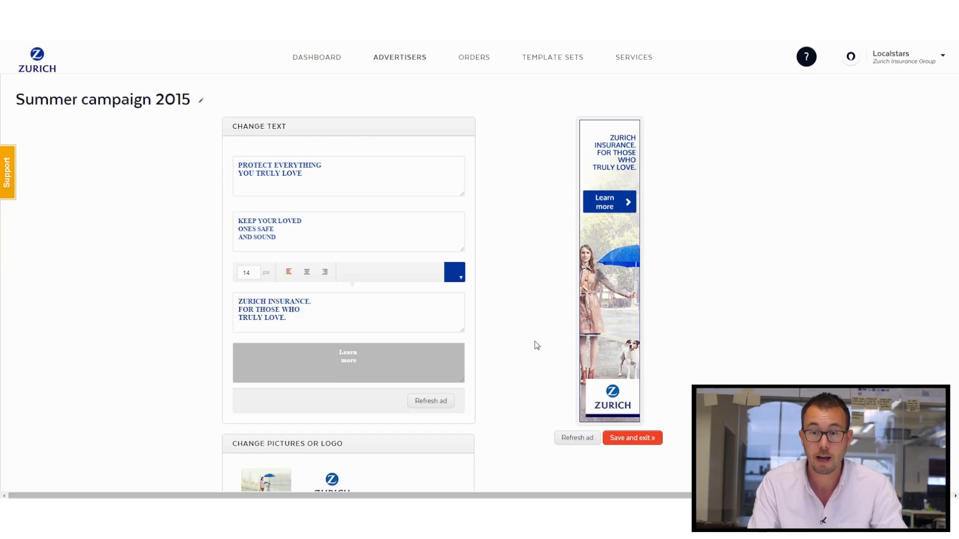
pyautogui.moveTo(631, 438)
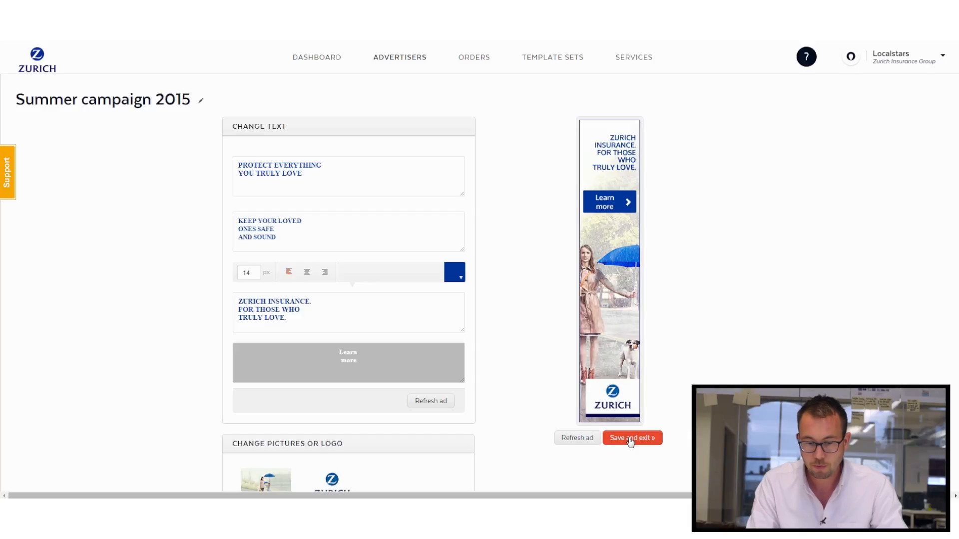
# Step: Save and exit the Summer campaign 2015 ad editor
pyautogui.click(631, 438)
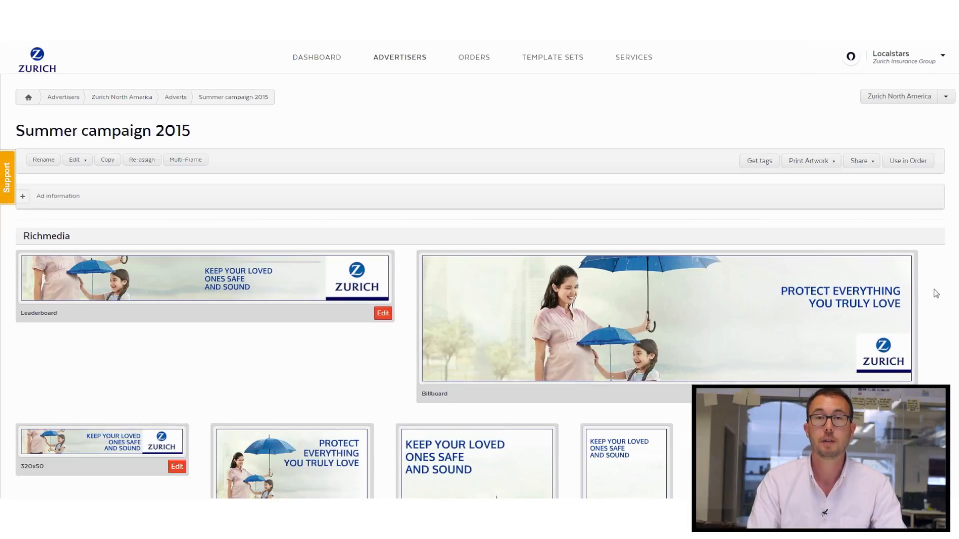
# Step: Review the Richmedia and Print shapes, then bring up the Share options
pyautogui.scroll(-3)
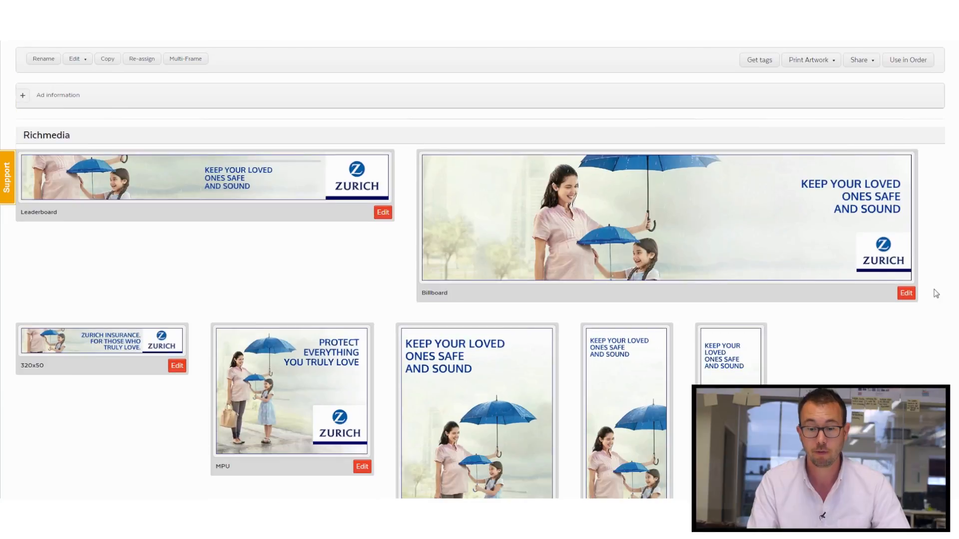
pyautogui.scroll(-3)
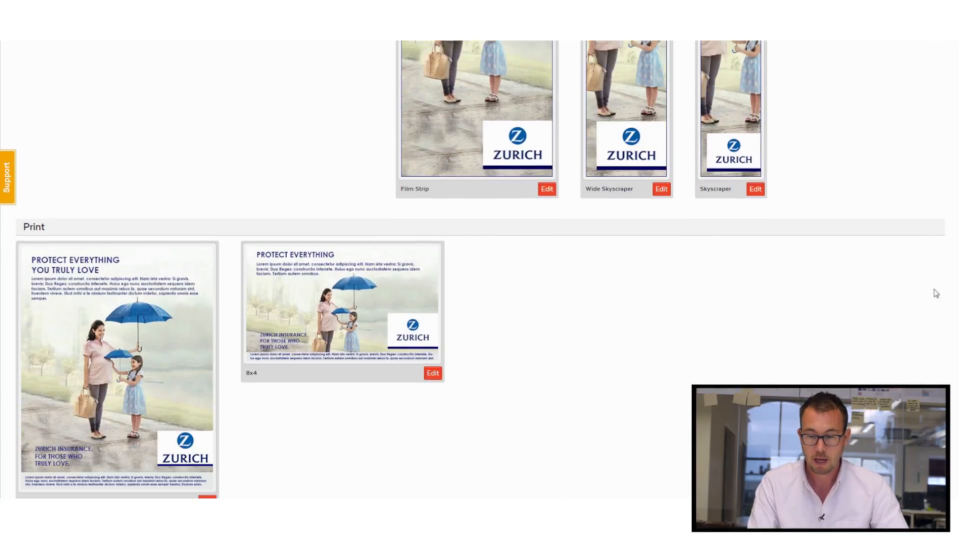
pyautogui.scroll(3)
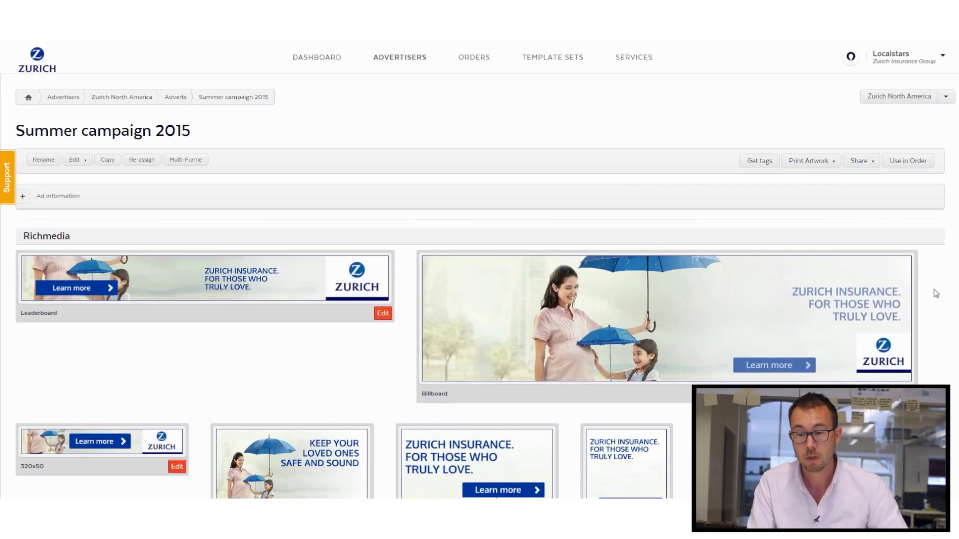
pyautogui.click(858, 160)
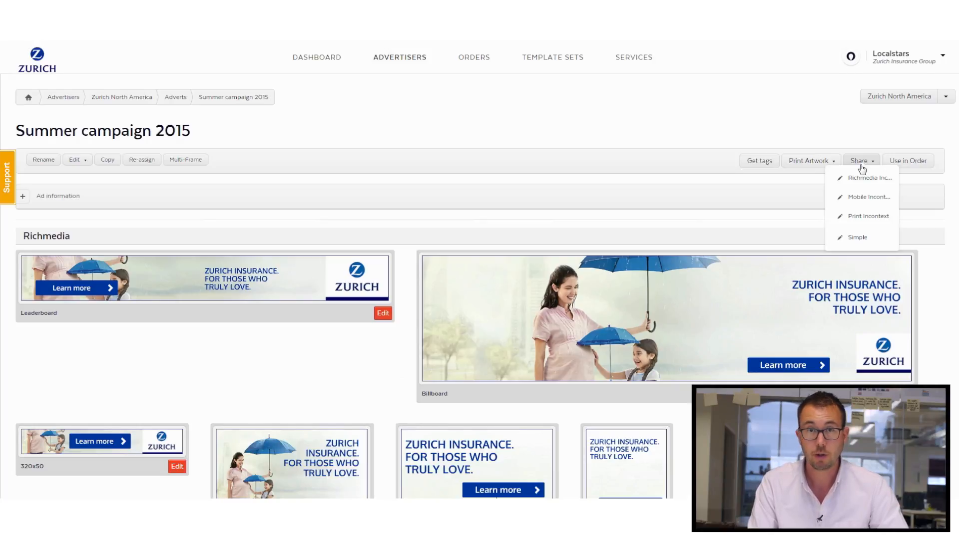
pyautogui.moveTo(860, 200)
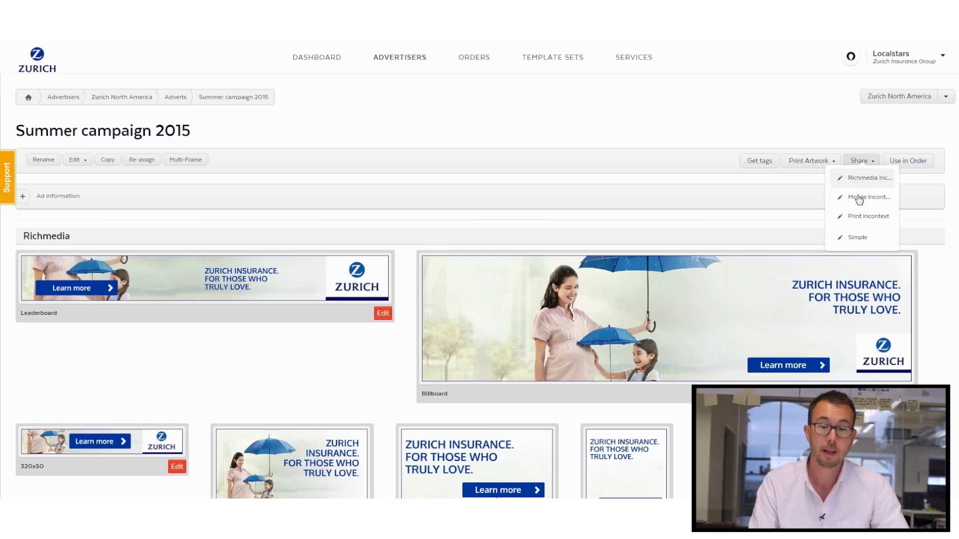
# Step: Preview the ads in context on 'The Telegraph - Run of site', toggling the ad format
pyautogui.click(867, 196)
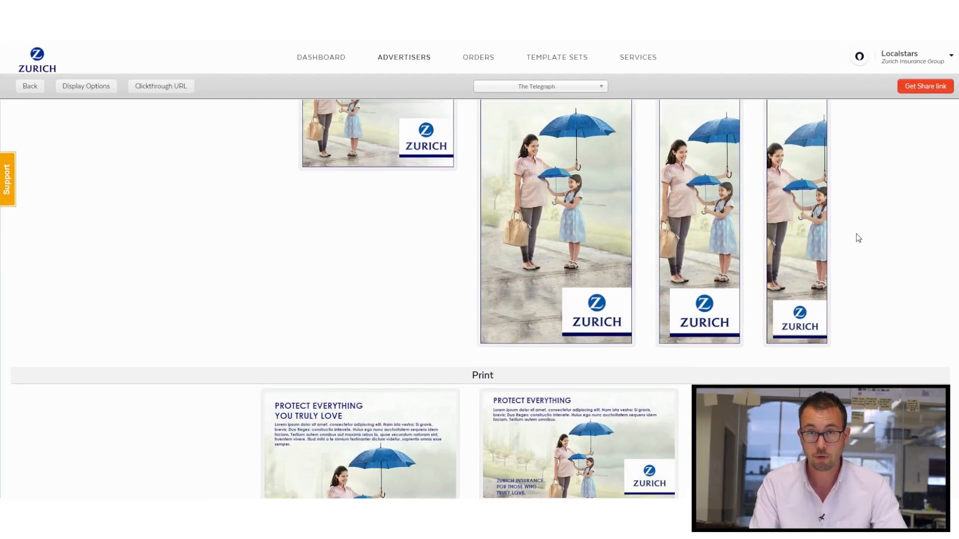
pyautogui.scroll(-3)
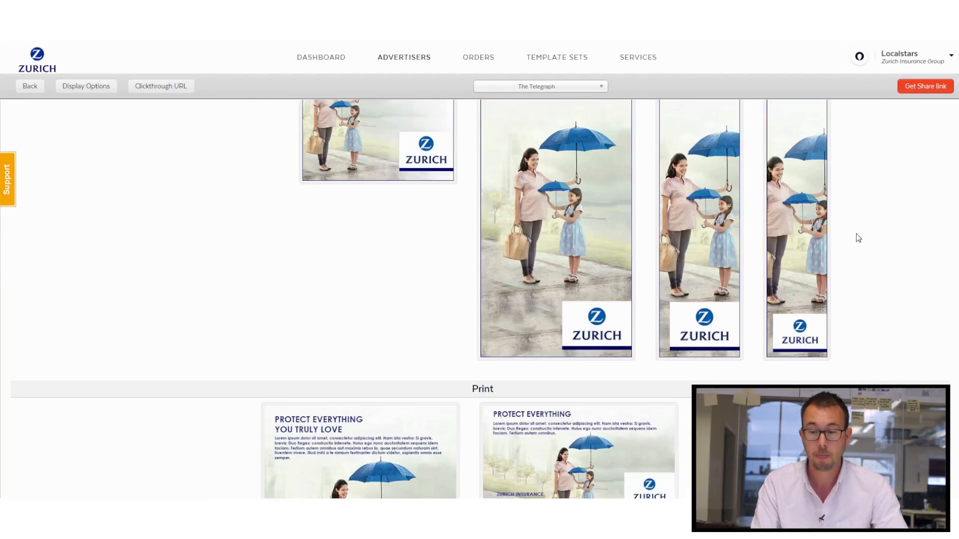
pyautogui.scroll(3)
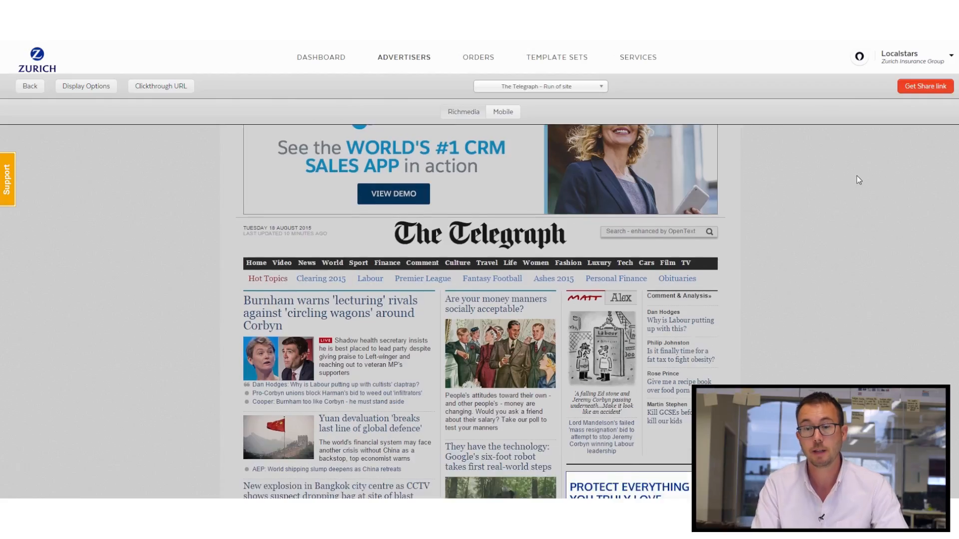
pyautogui.scroll(-3)
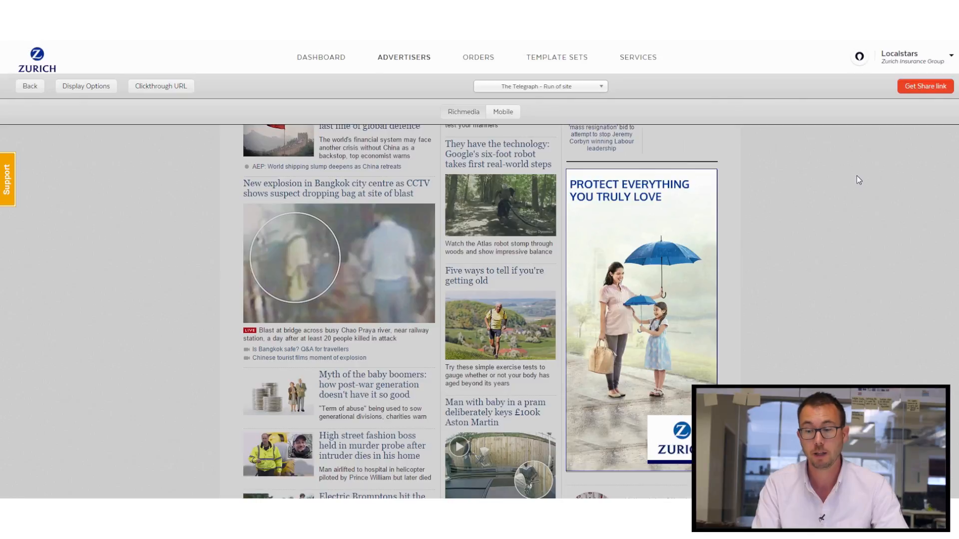
pyautogui.click(503, 112)
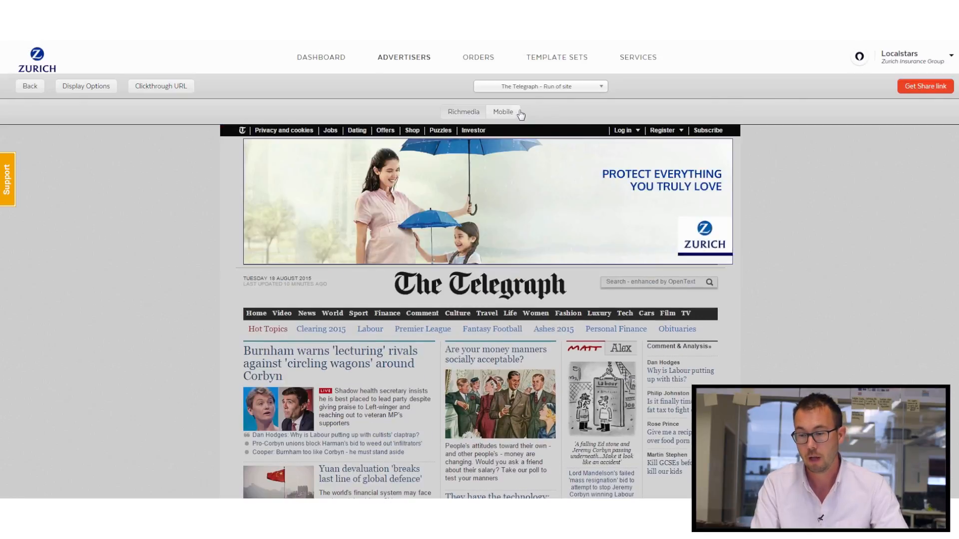
pyautogui.click(507, 112)
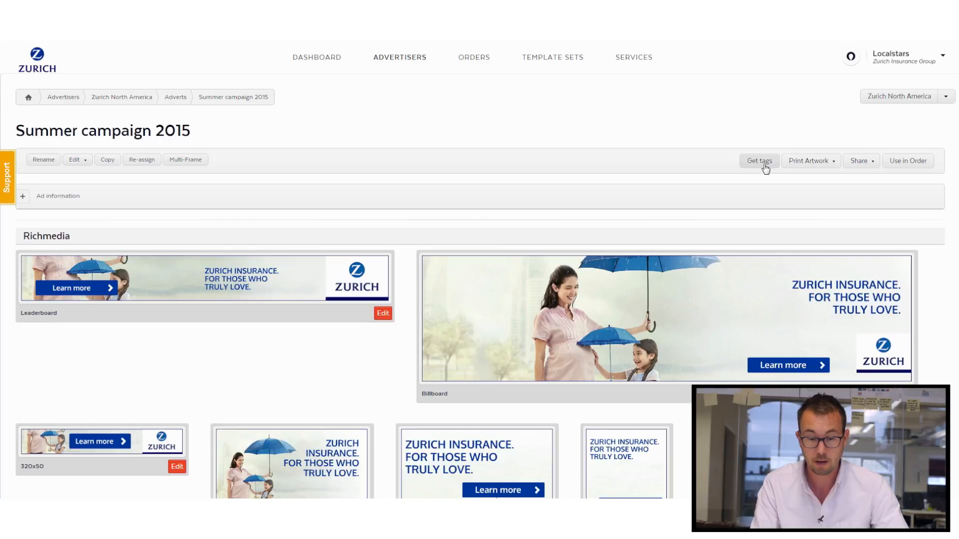
pyautogui.click(73, 160)
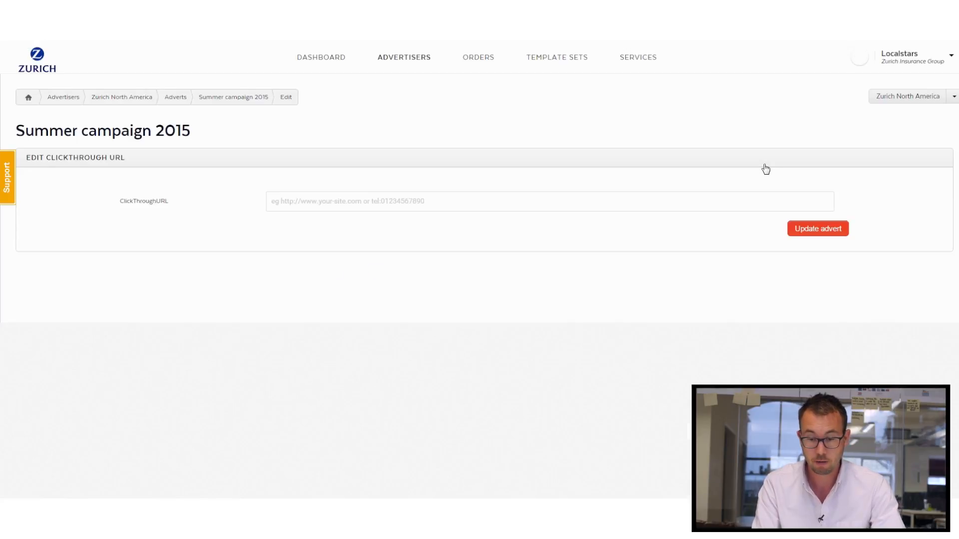
pyautogui.click(501, 201)
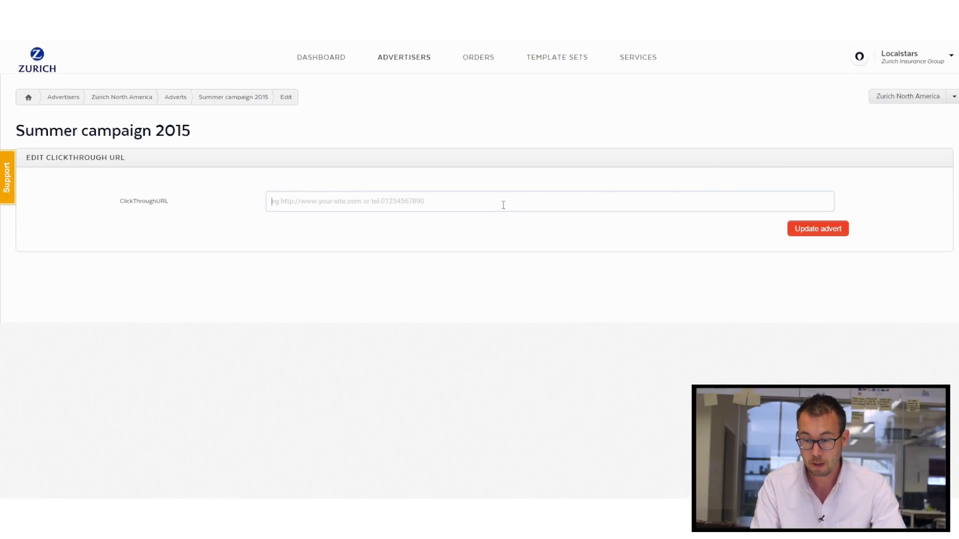
pyautogui.write('http://www.zurichna.com/')
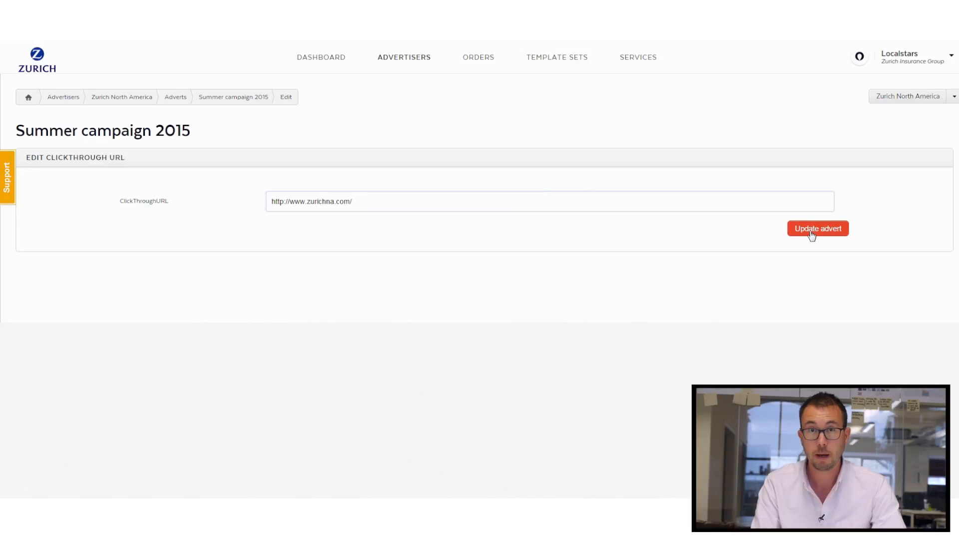
pyautogui.click(817, 229)
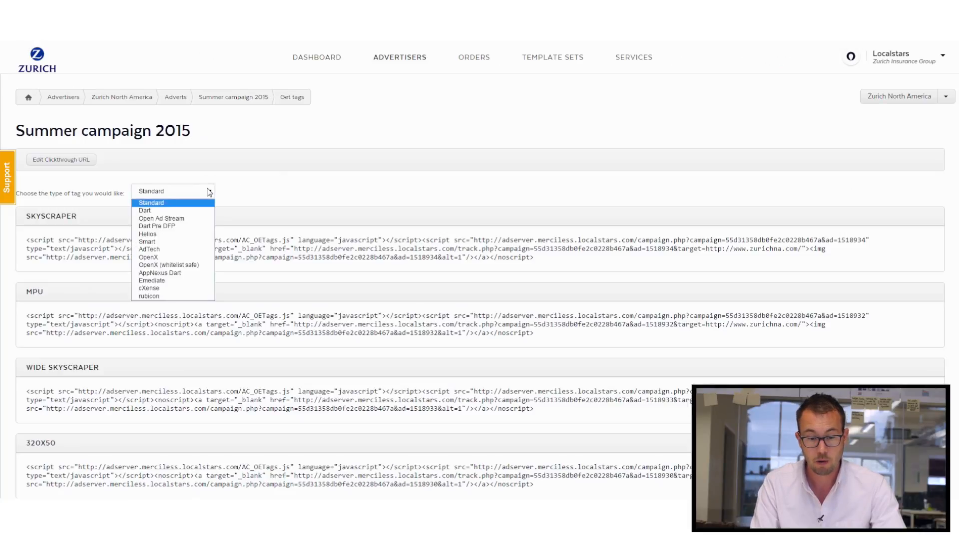
pyautogui.click(174, 191)
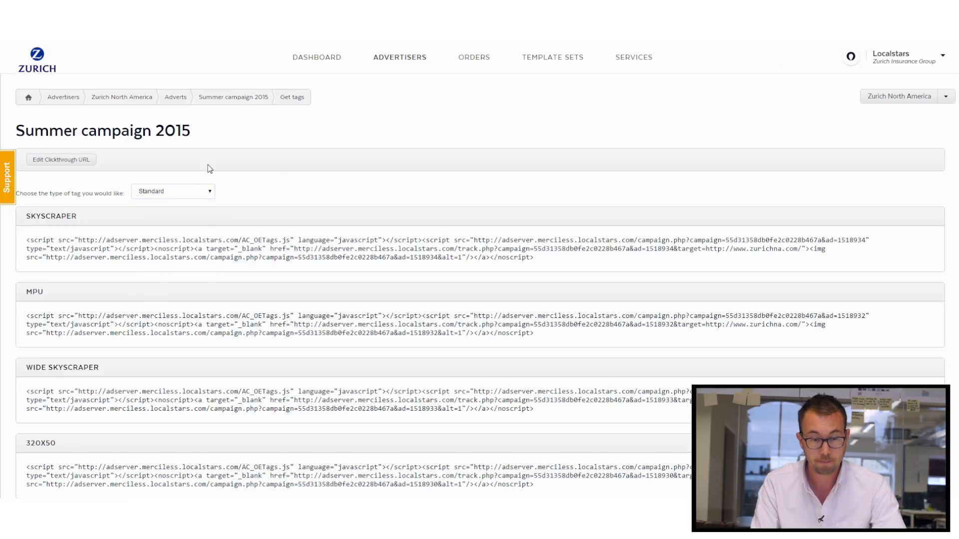
pyautogui.click(233, 97)
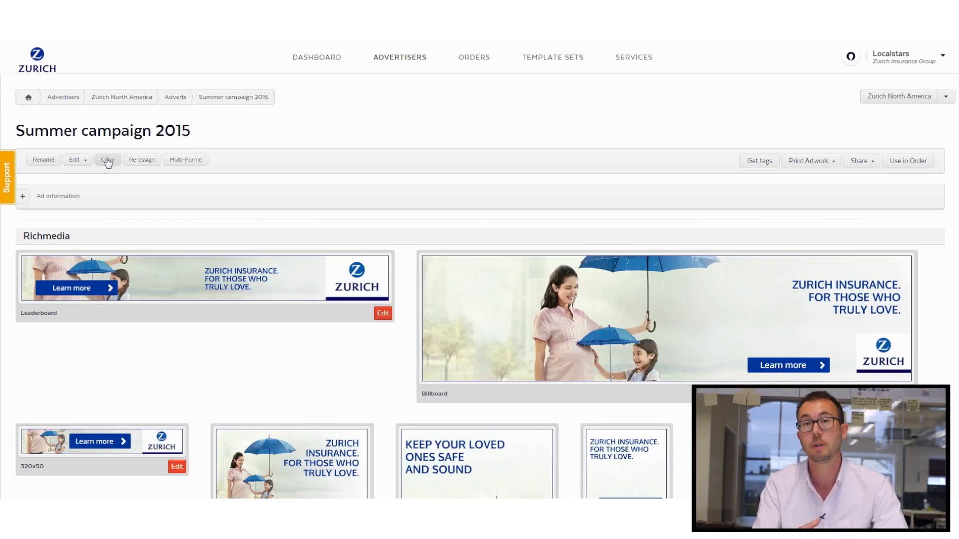
pyautogui.moveTo(107, 162)
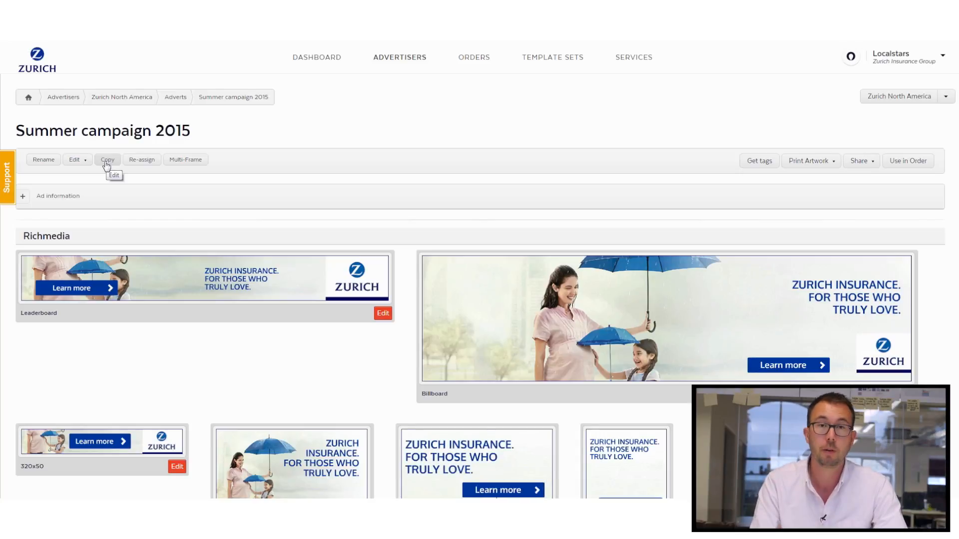
# Step: Copy the set as 'Summer campaign 2015 - Germany' without Wide Skyscraper, Film Strip, Leaderboard
pyautogui.click(107, 159)
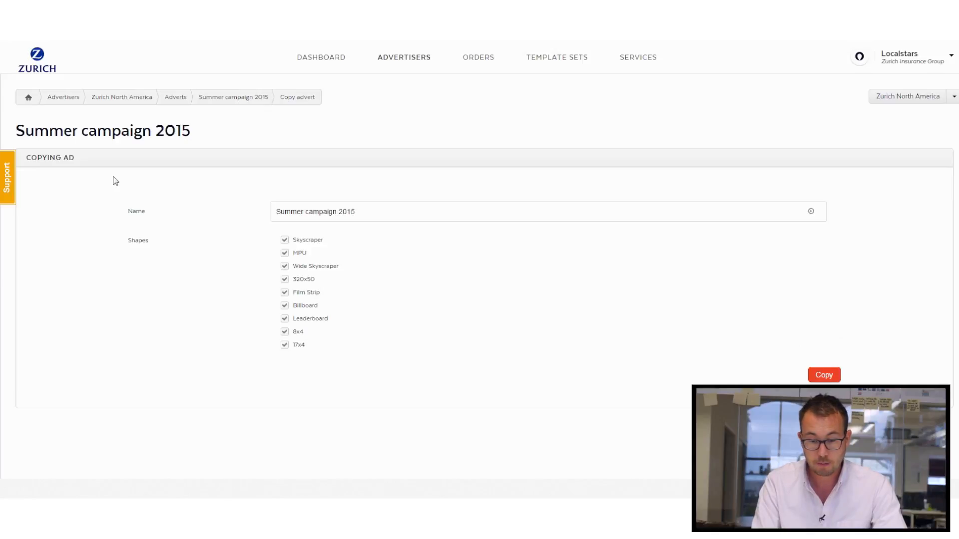
pyautogui.click(285, 319)
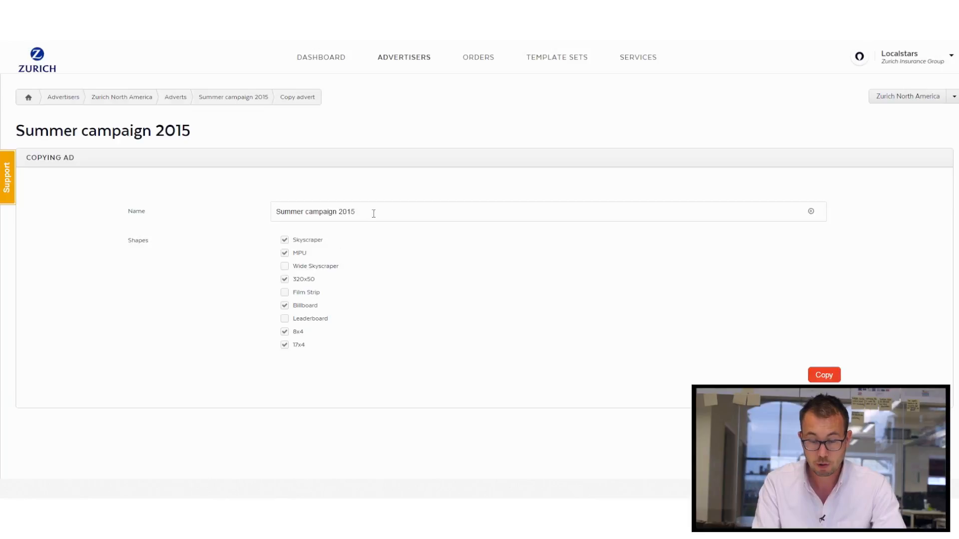
pyautogui.write('- German')
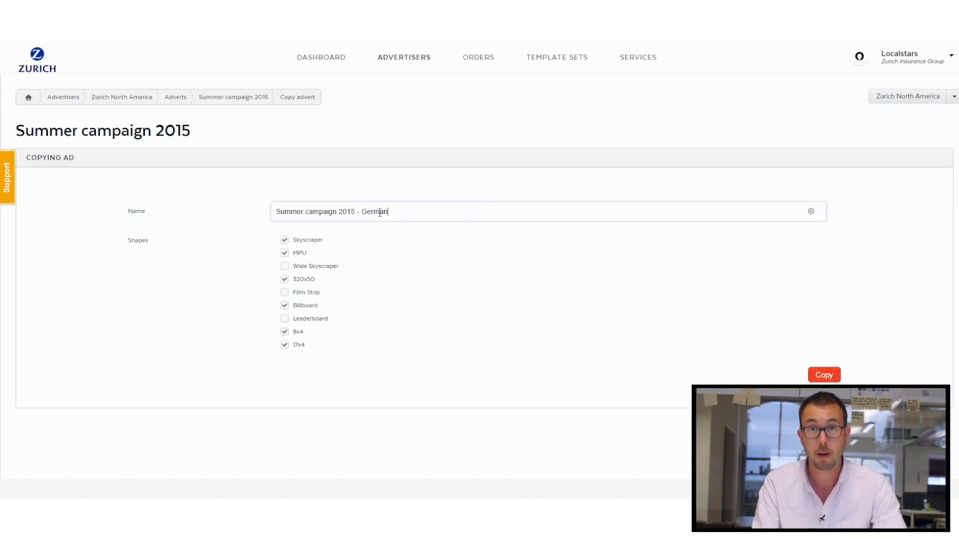
pyautogui.write('y')
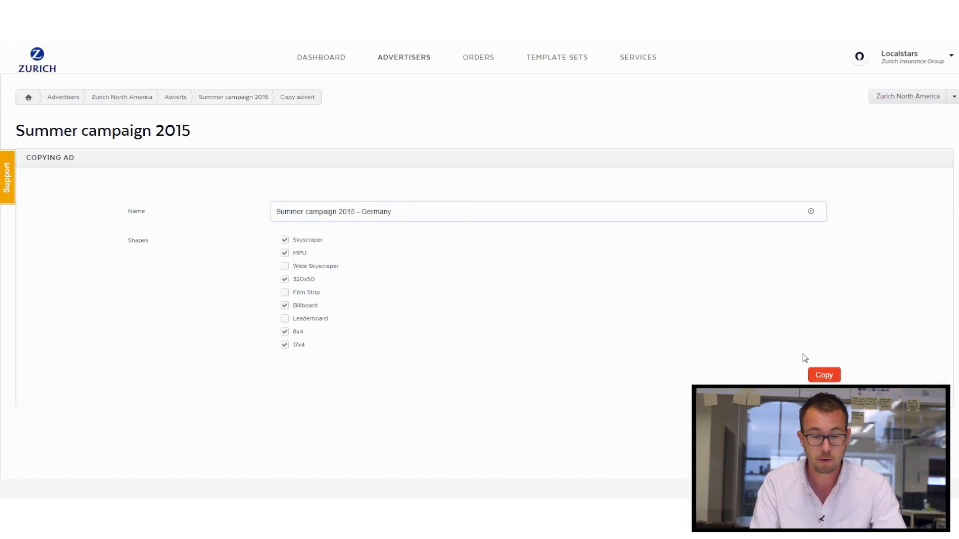
pyautogui.moveTo(823, 375)
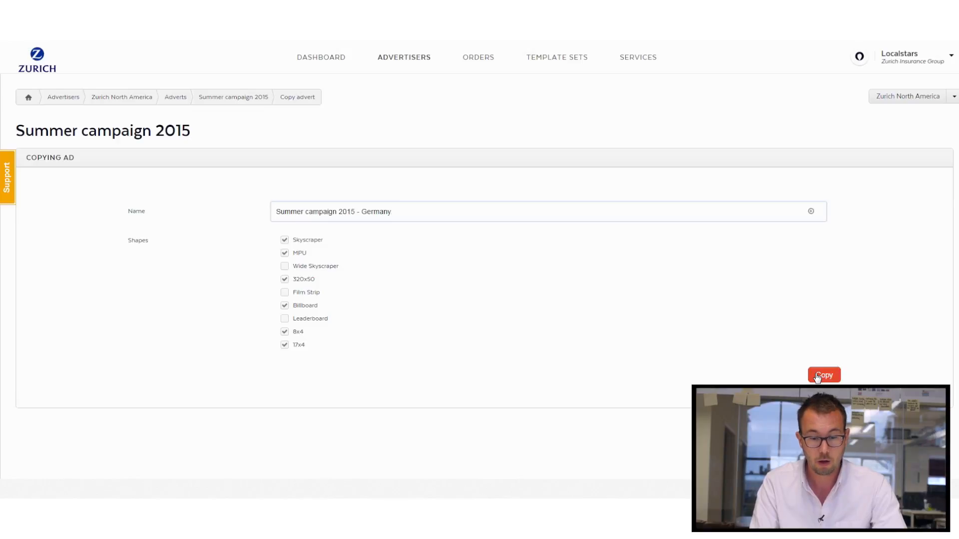
pyautogui.click(823, 375)
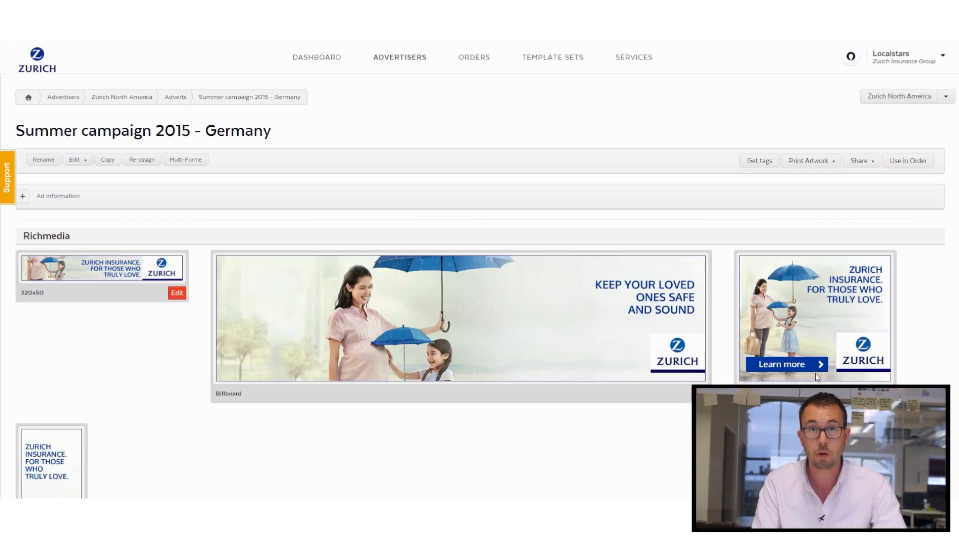
pyautogui.scroll(-3)
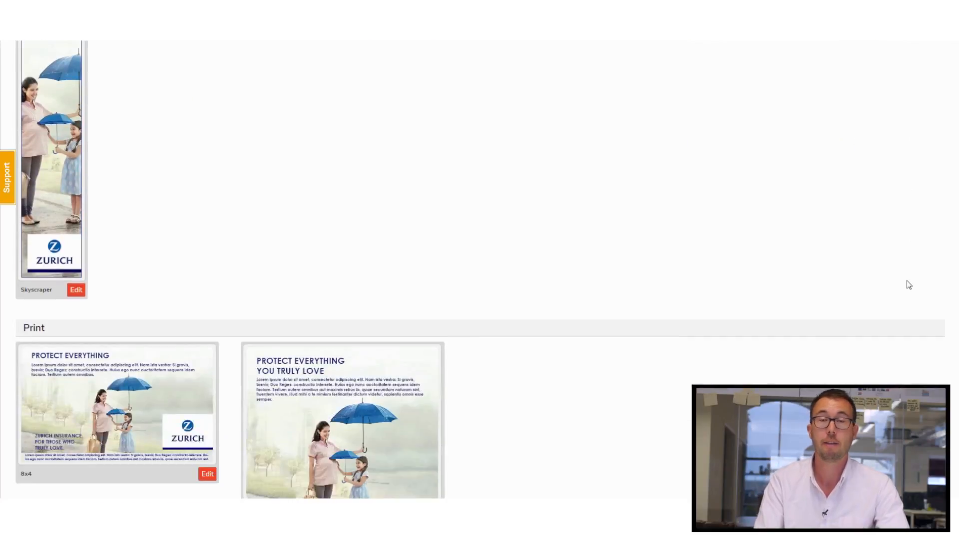
pyautogui.scroll(-3)
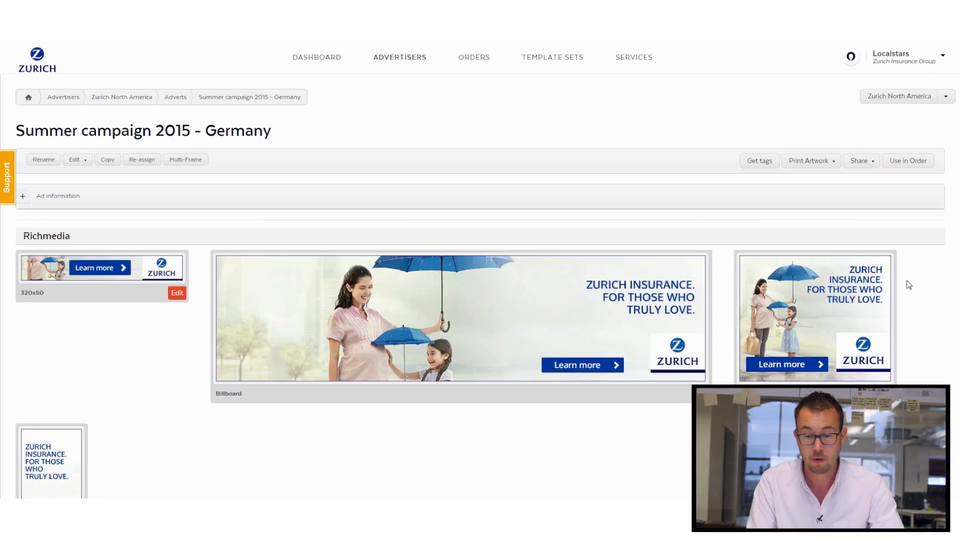
pyautogui.moveTo(473, 64)
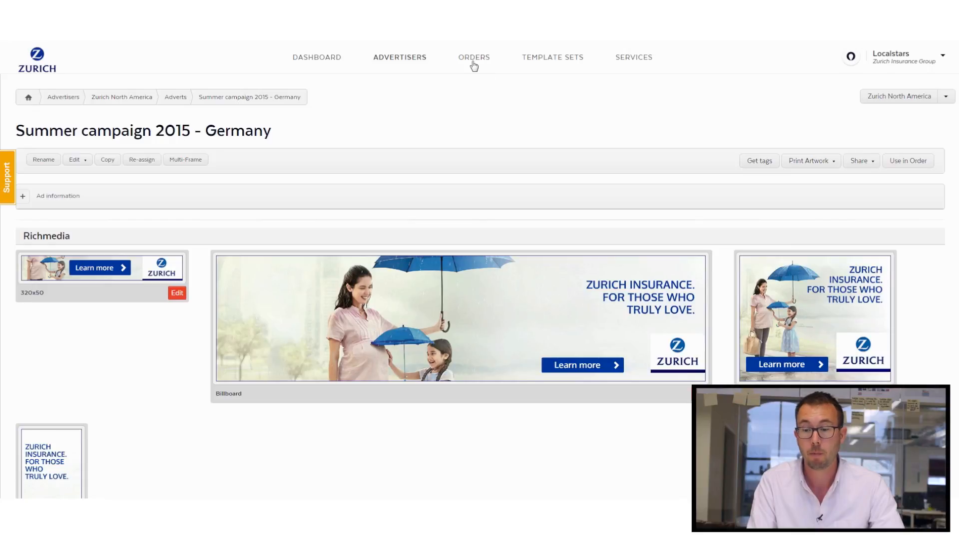
# Step: From the Orders list, start a new order and review the blank form's sections
pyautogui.click(473, 57)
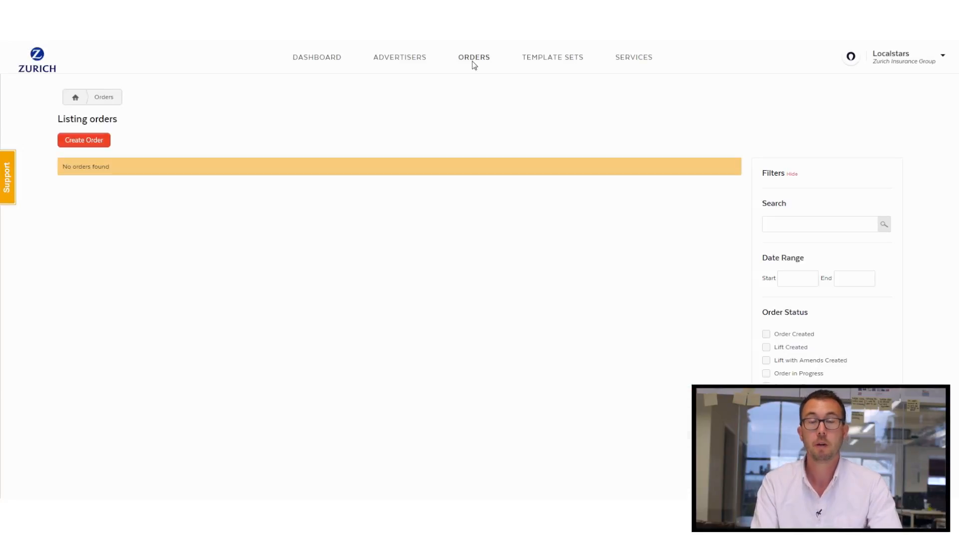
pyautogui.click(83, 139)
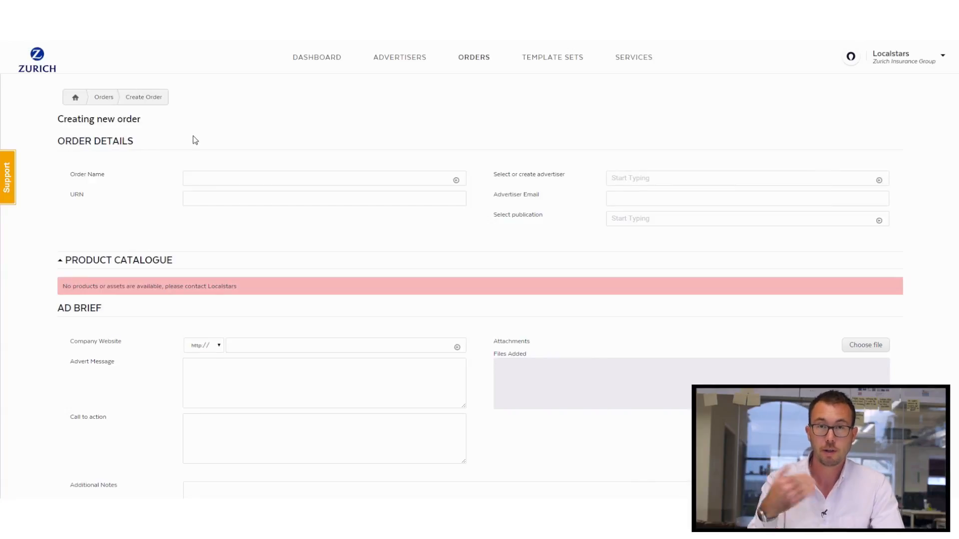
pyautogui.scroll(-3)
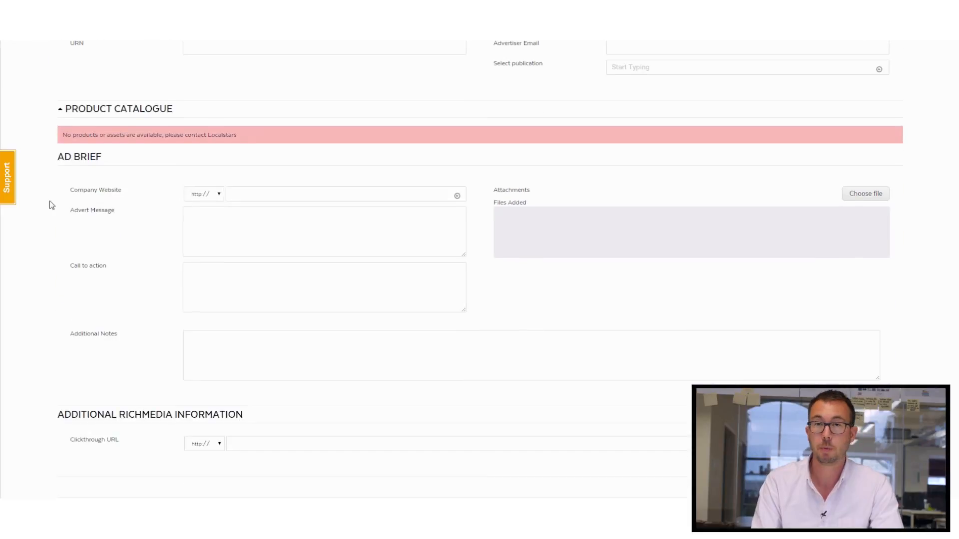
pyautogui.scroll(3)
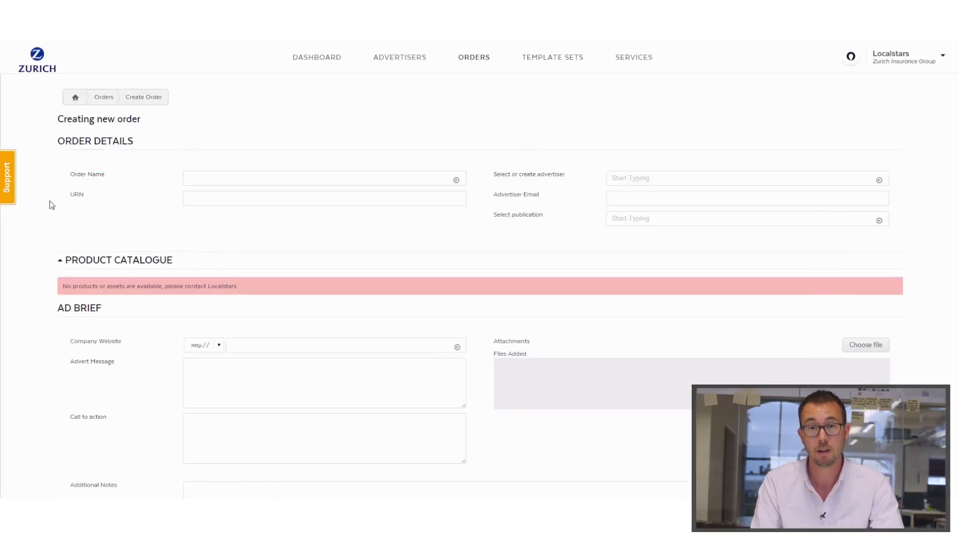